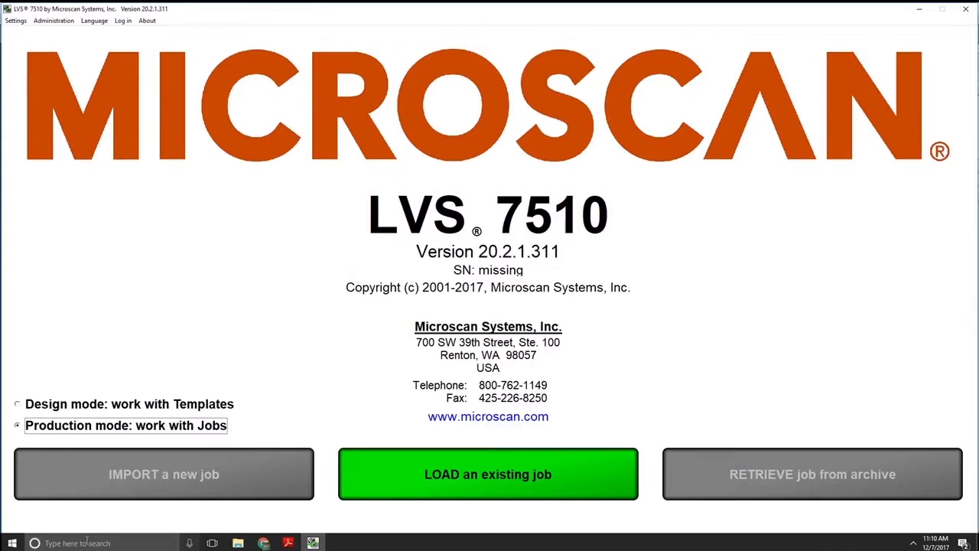
# Step: Define each barcode sector's type and grading and reach the ready-to-run stage
pyautogui.click(487, 474)
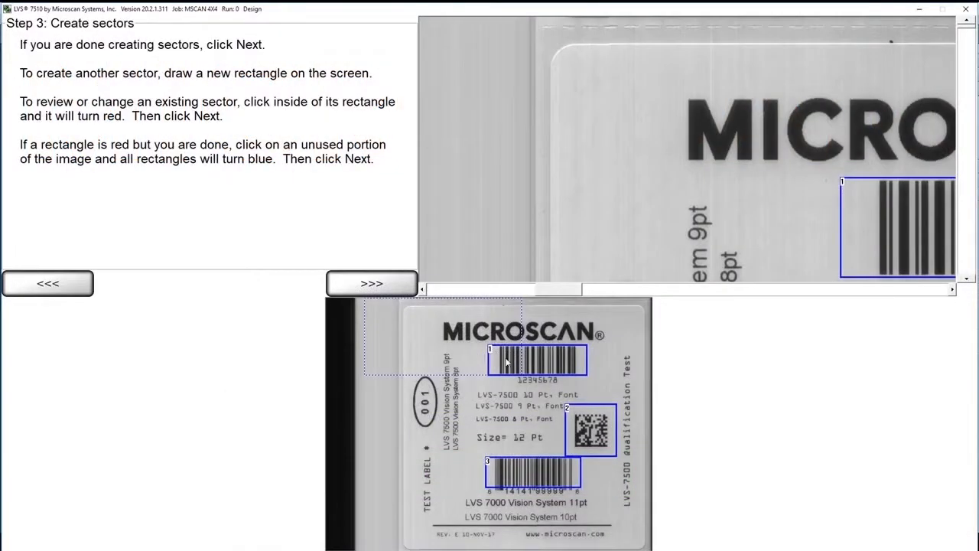
pyautogui.click(535, 359)
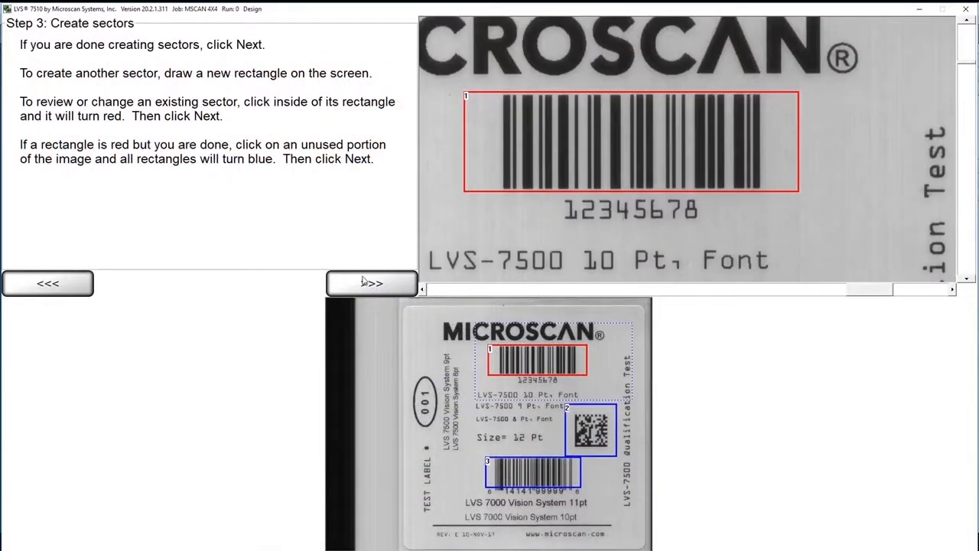
pyautogui.click(370, 282)
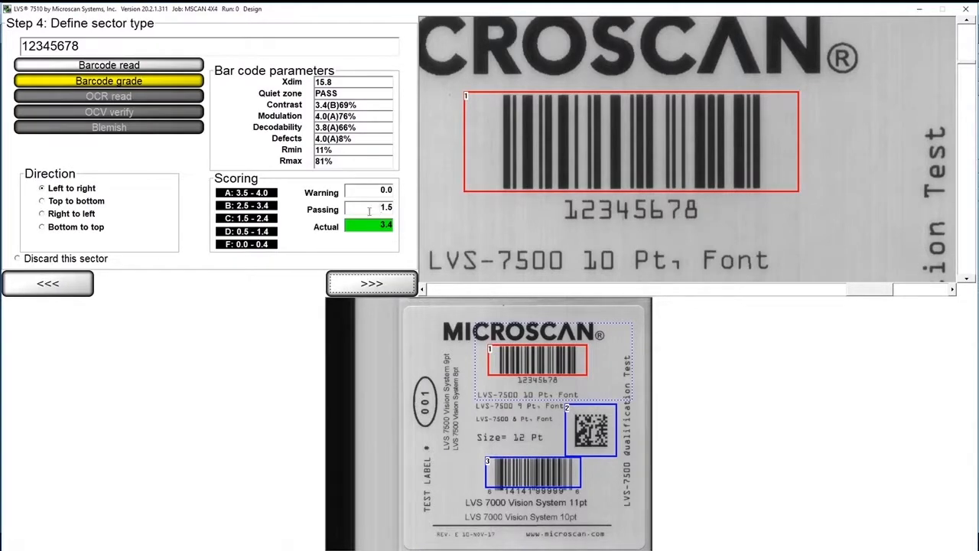
pyautogui.click(372, 283)
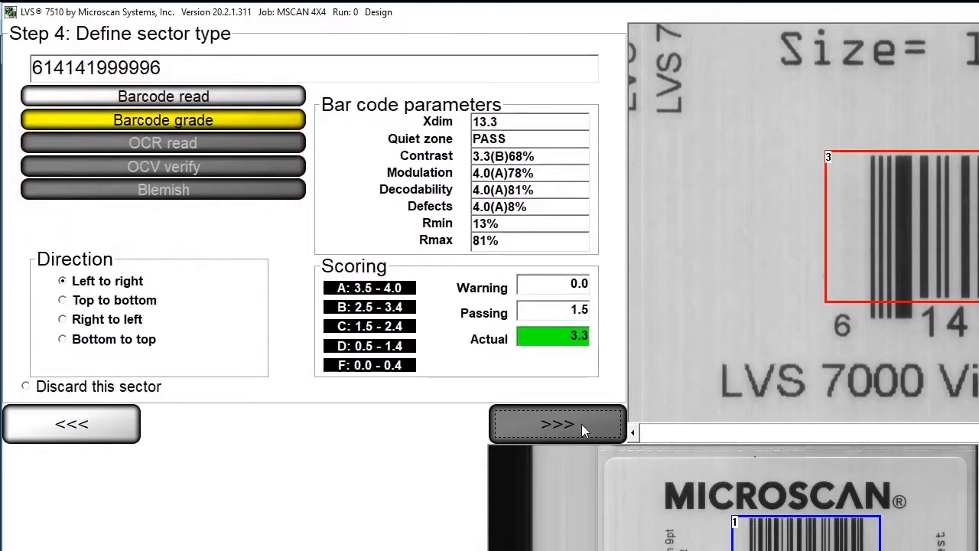
pyautogui.click(557, 423)
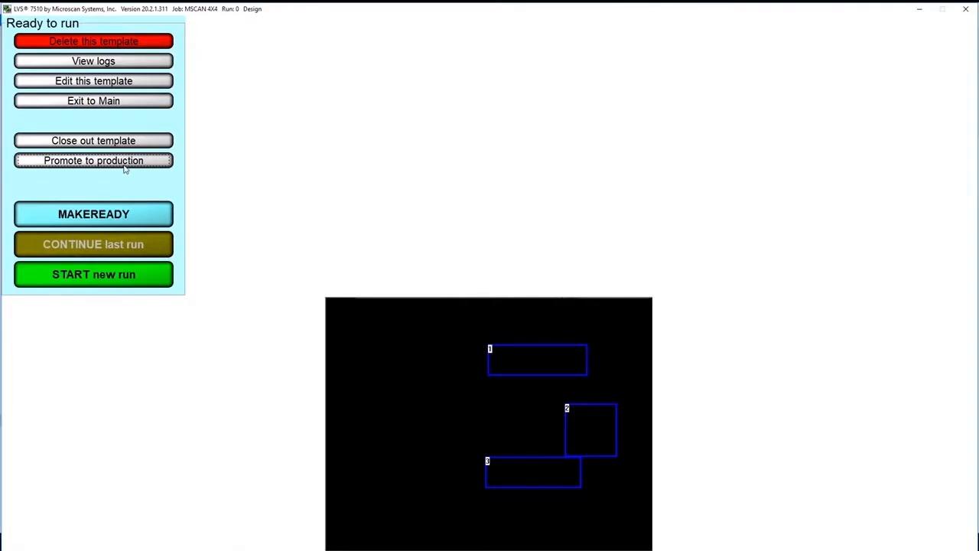
# Step: Promote the template to a production job and return to the operator login
pyautogui.click(93, 161)
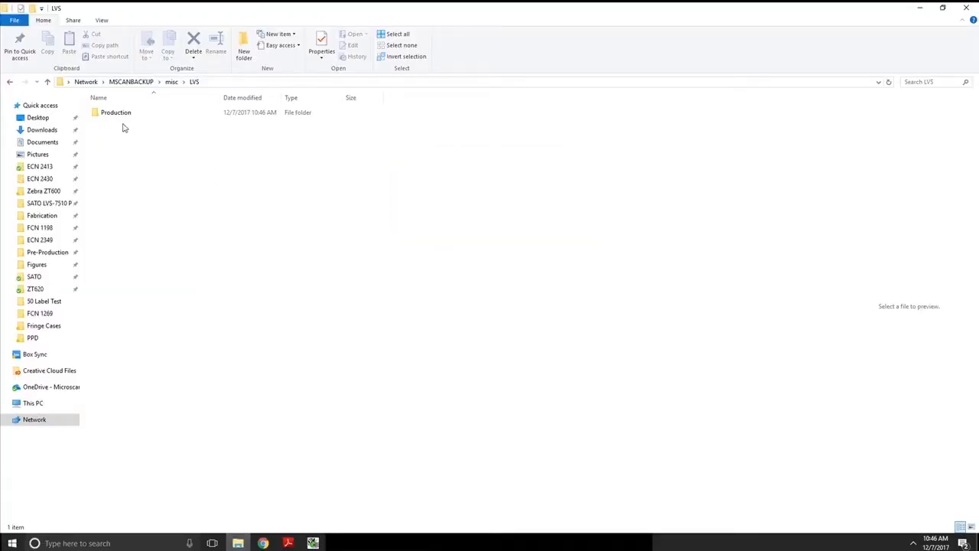
pyautogui.click(117, 113)
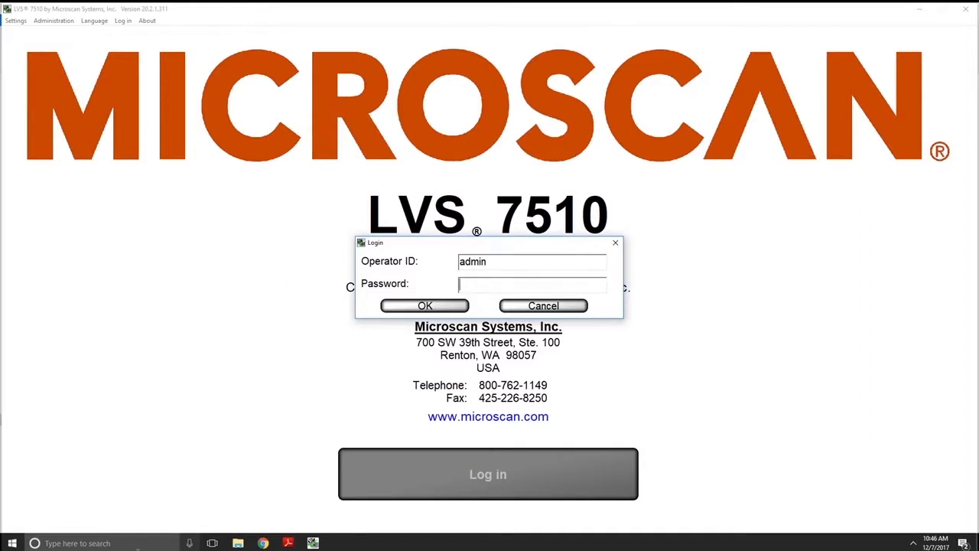
# Step: Confirm the administrator login with Design mode selected
pyautogui.click(425, 306)
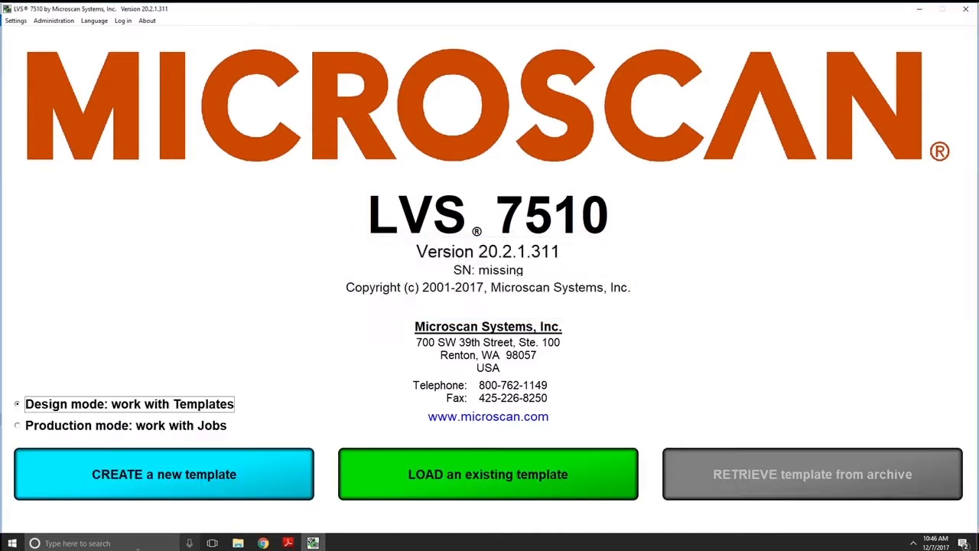
pyautogui.moveTo(462, 454)
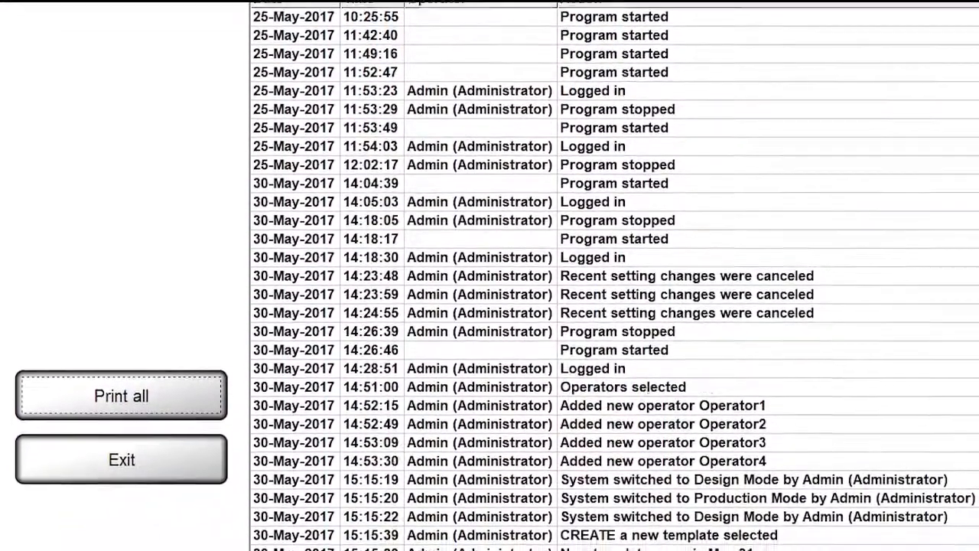
pyautogui.scroll(-3)
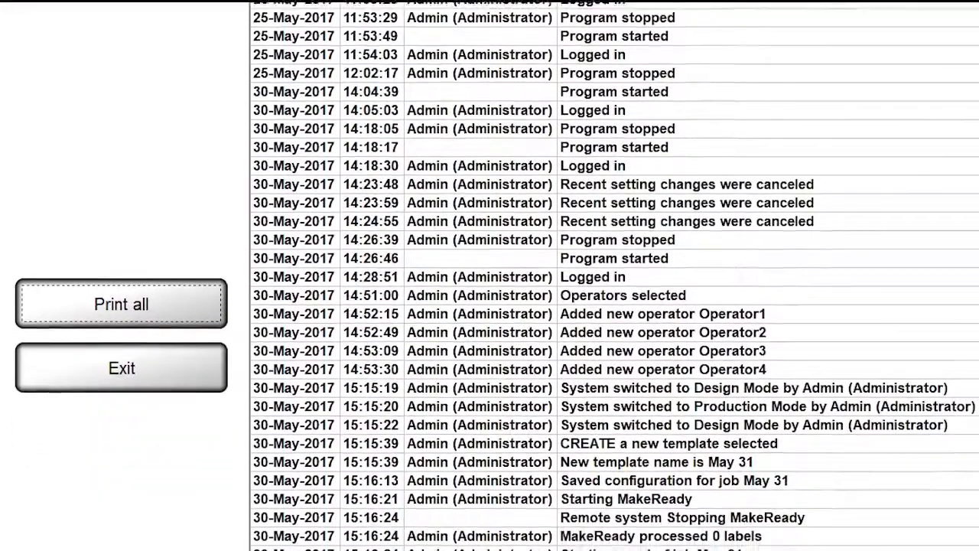
pyautogui.scroll(-3)
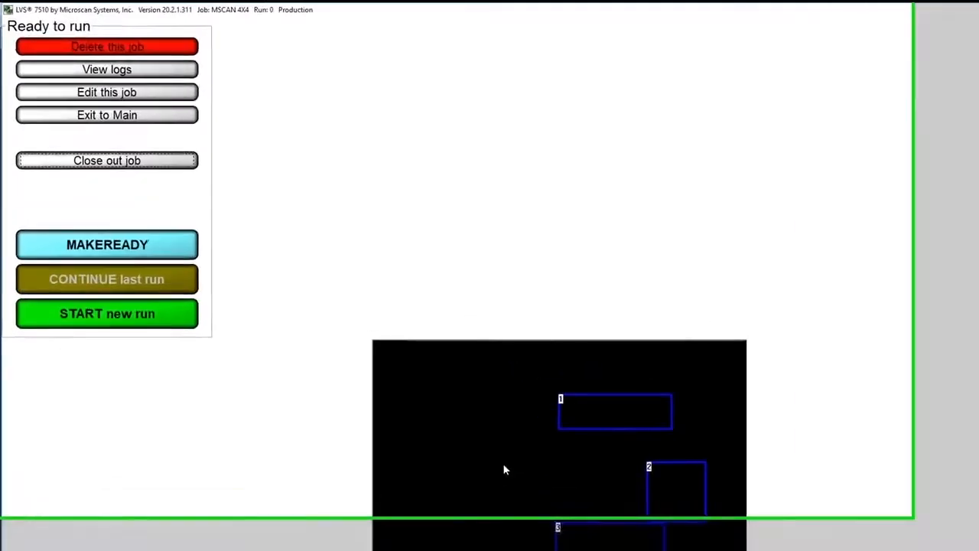
# Step: Start a new production run to inspect the label and list grading errors
pyautogui.click(107, 312)
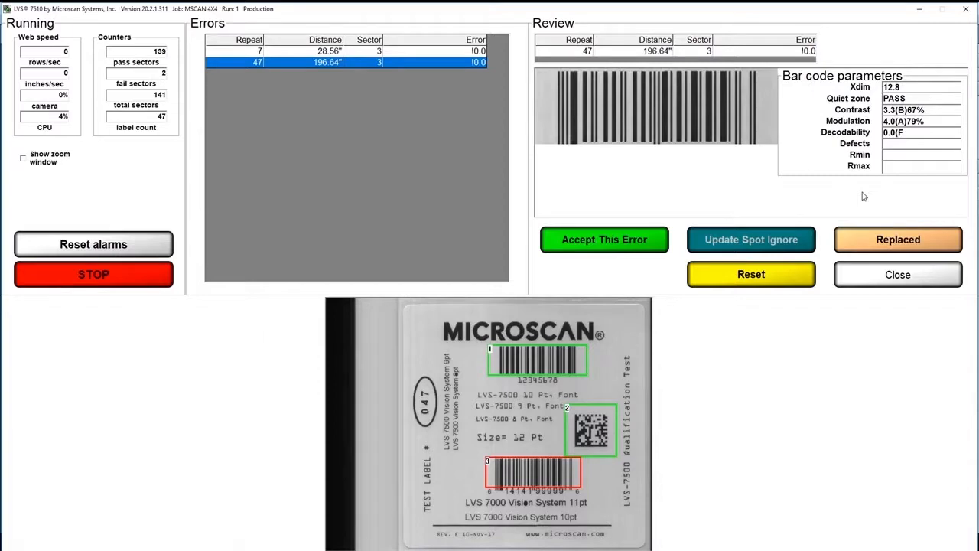
# Step: Open the Run folder in the MSCAN 4X4.zip archive and load 1.csv into Excel
pyautogui.click(896, 274)
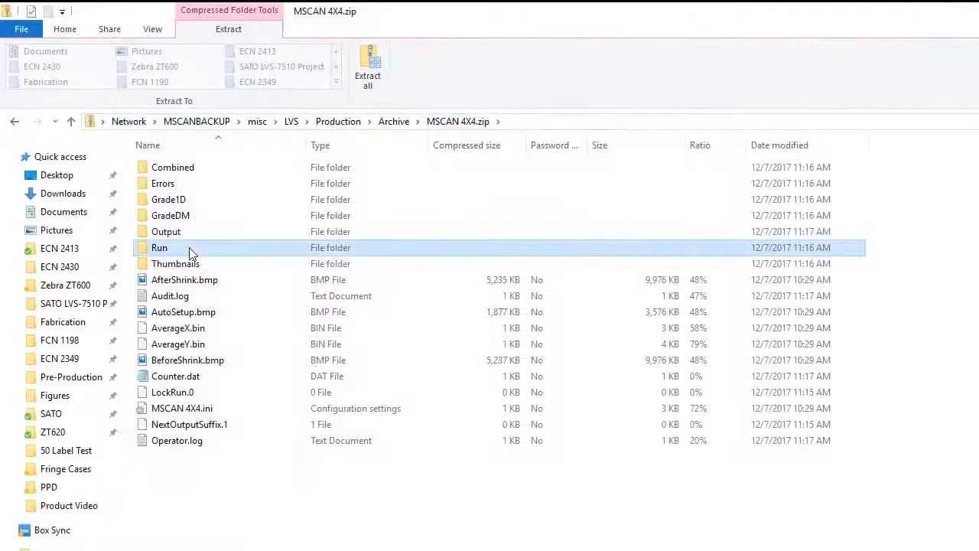
pyautogui.doubleClick(159, 247)
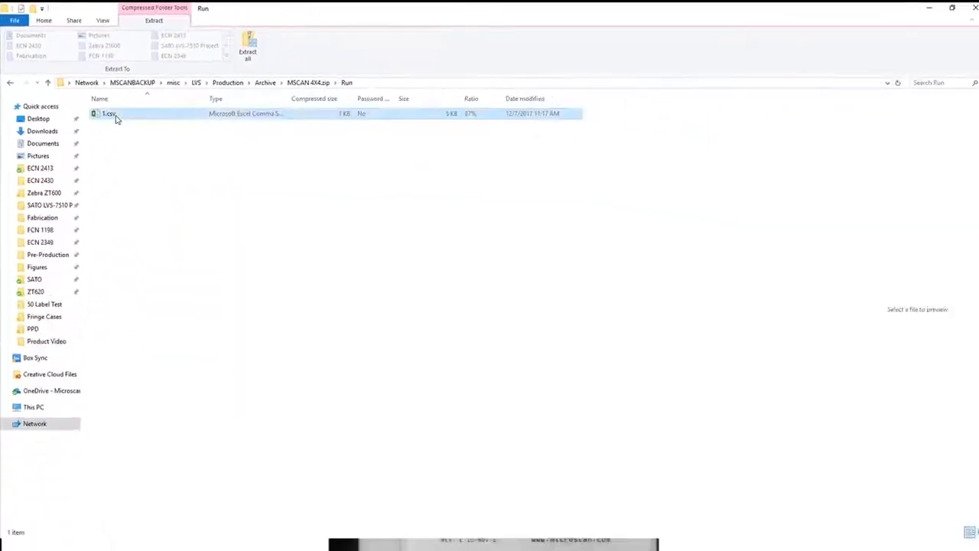
pyautogui.doubleClick(109, 113)
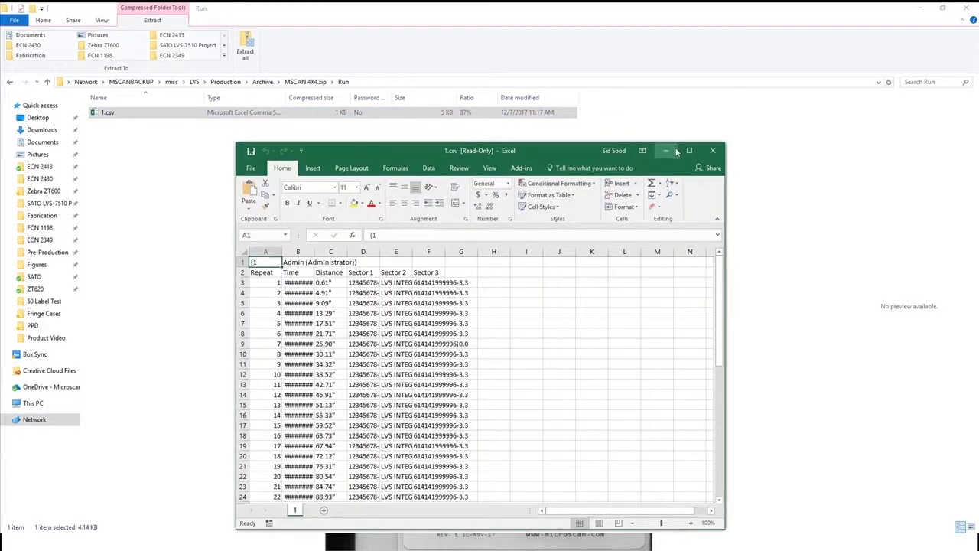
# Step: Maximize the run log and widen the Time column to show full timestamps
pyautogui.click(689, 150)
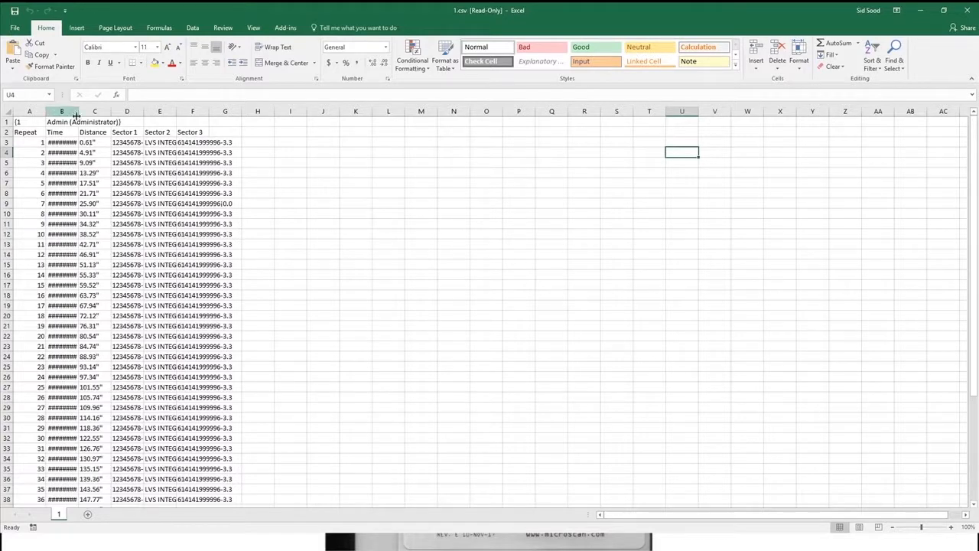
pyautogui.moveTo(76, 110); pyautogui.dragTo(99, 110)
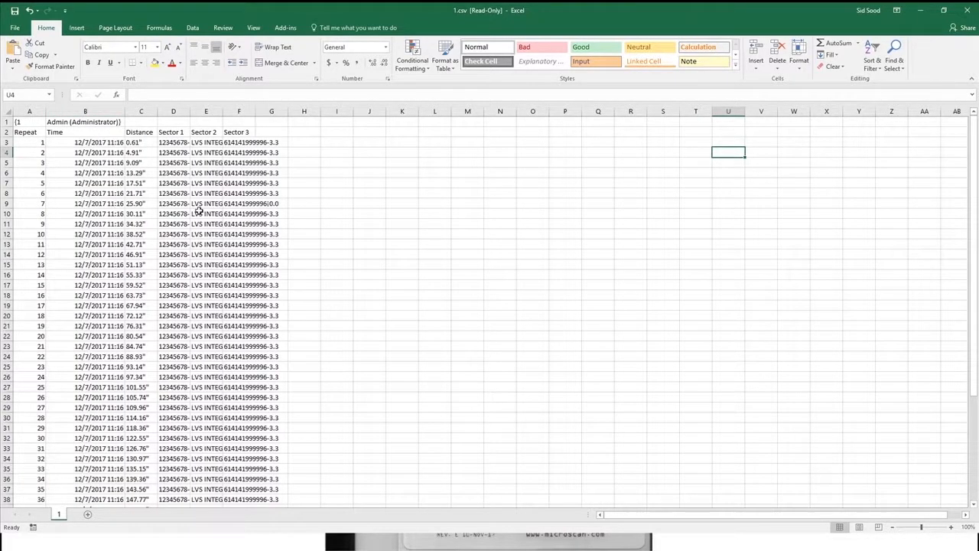